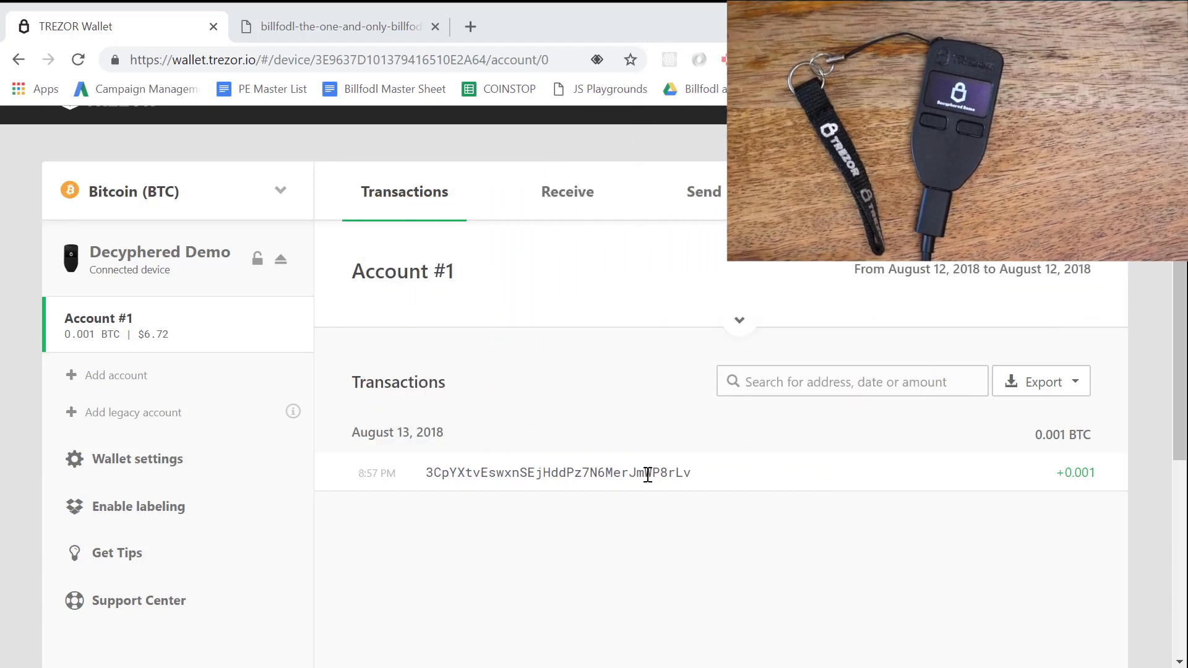
mouse_move(181, 309)
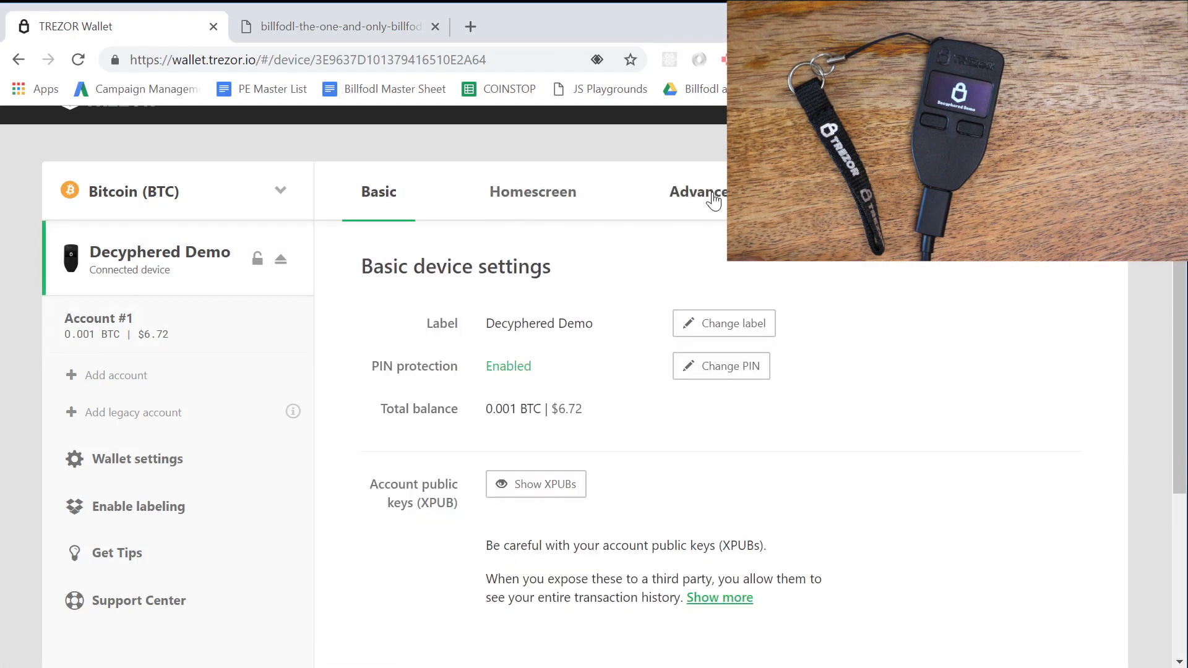
Acknowledge the passphrase-loss warning in Advanced settings and request passphrase encryption on the device
click(695, 192)
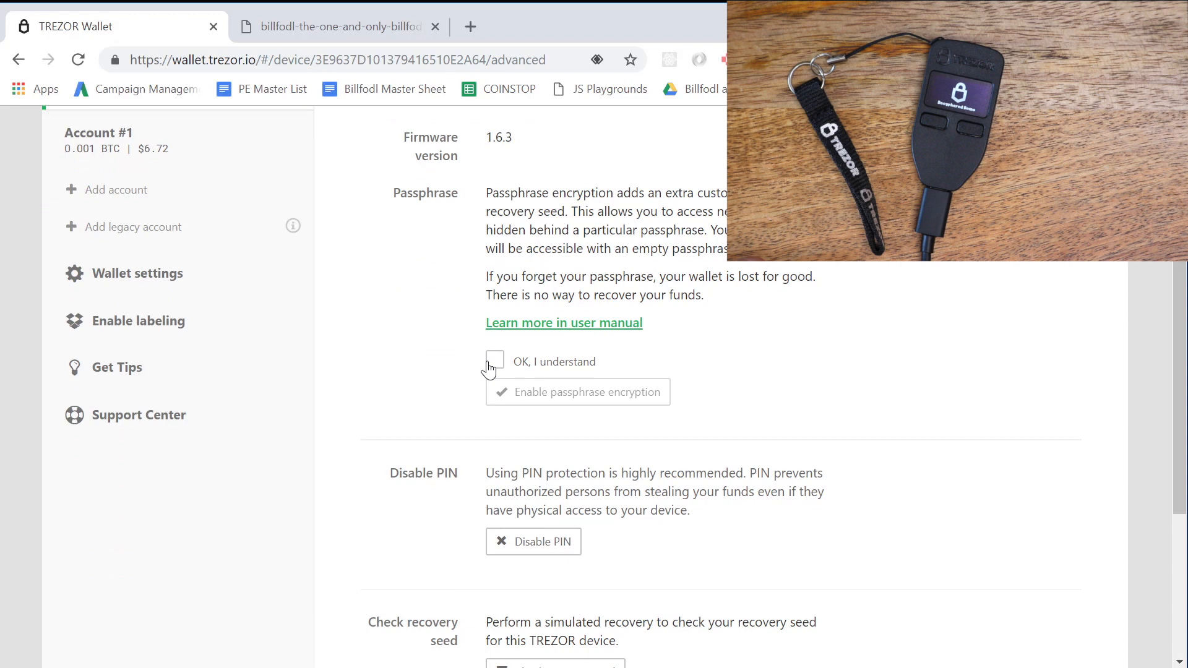
click(494, 362)
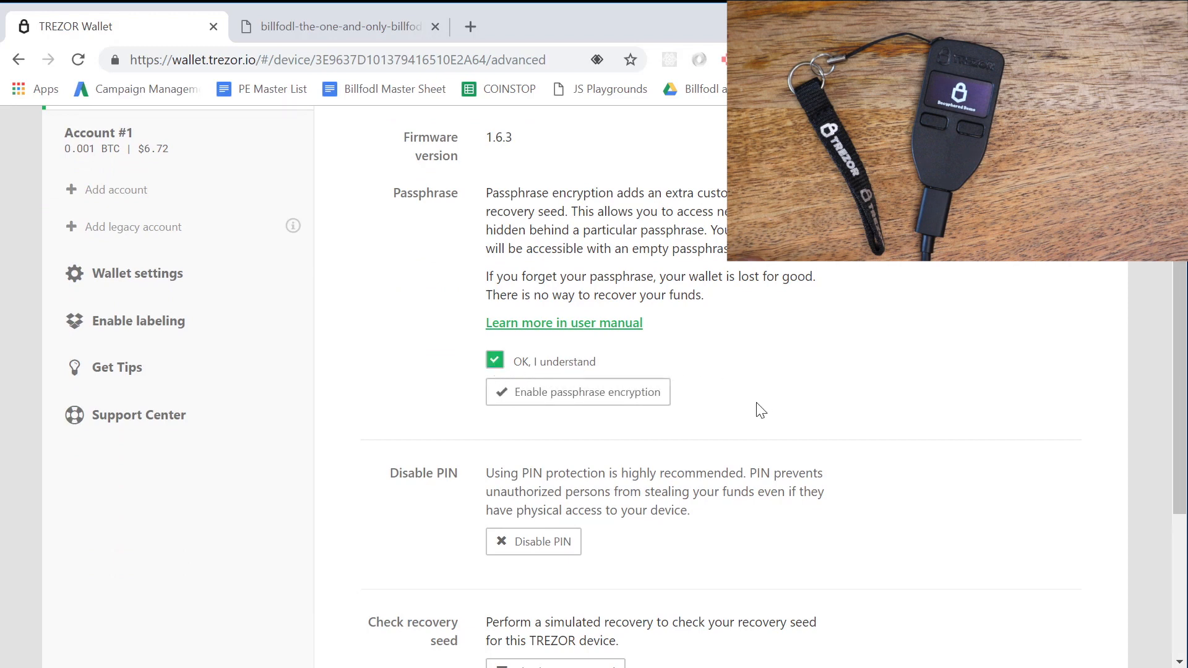
click(578, 392)
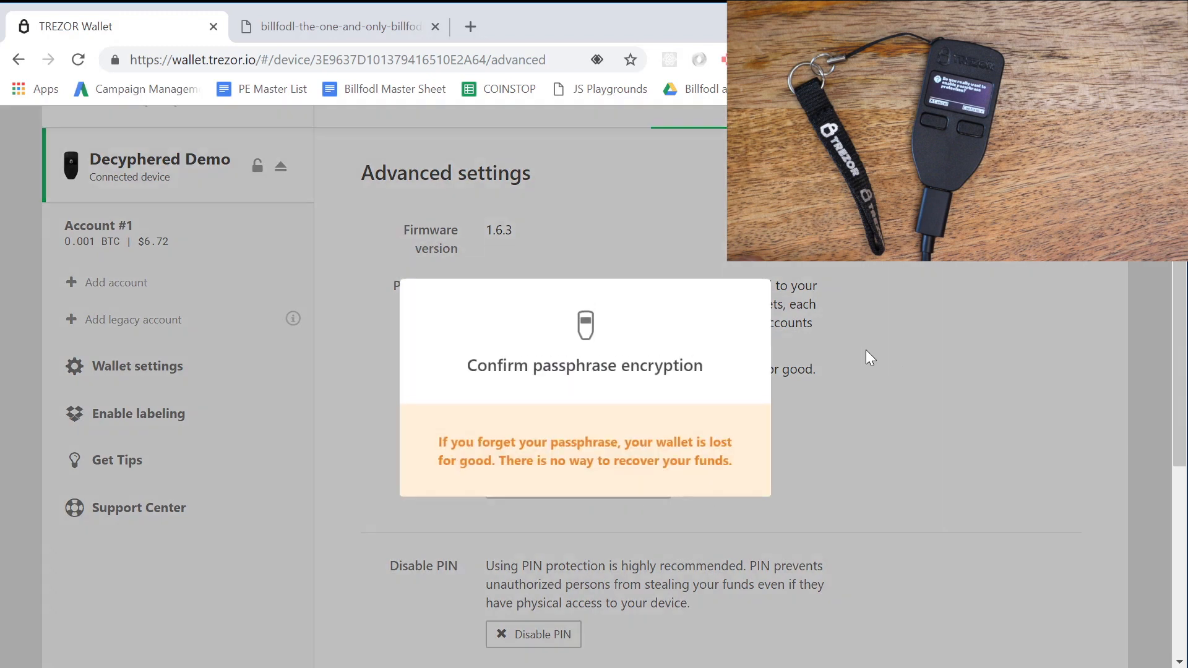
mouse_move(855, 349)
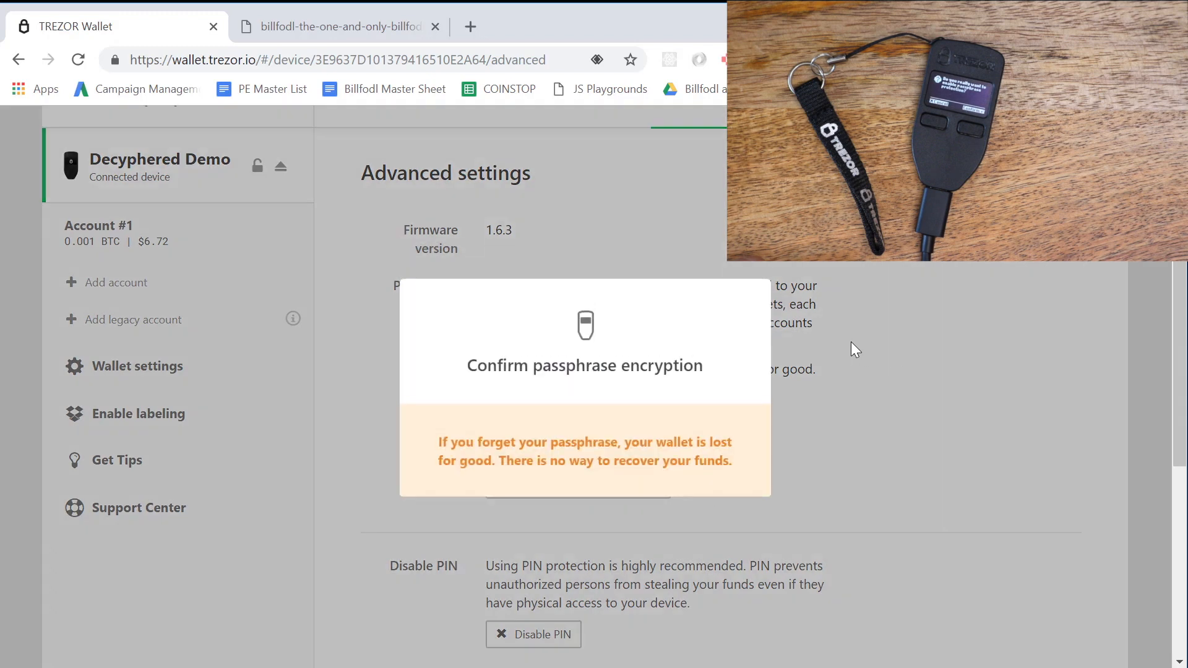
mouse_move(846, 349)
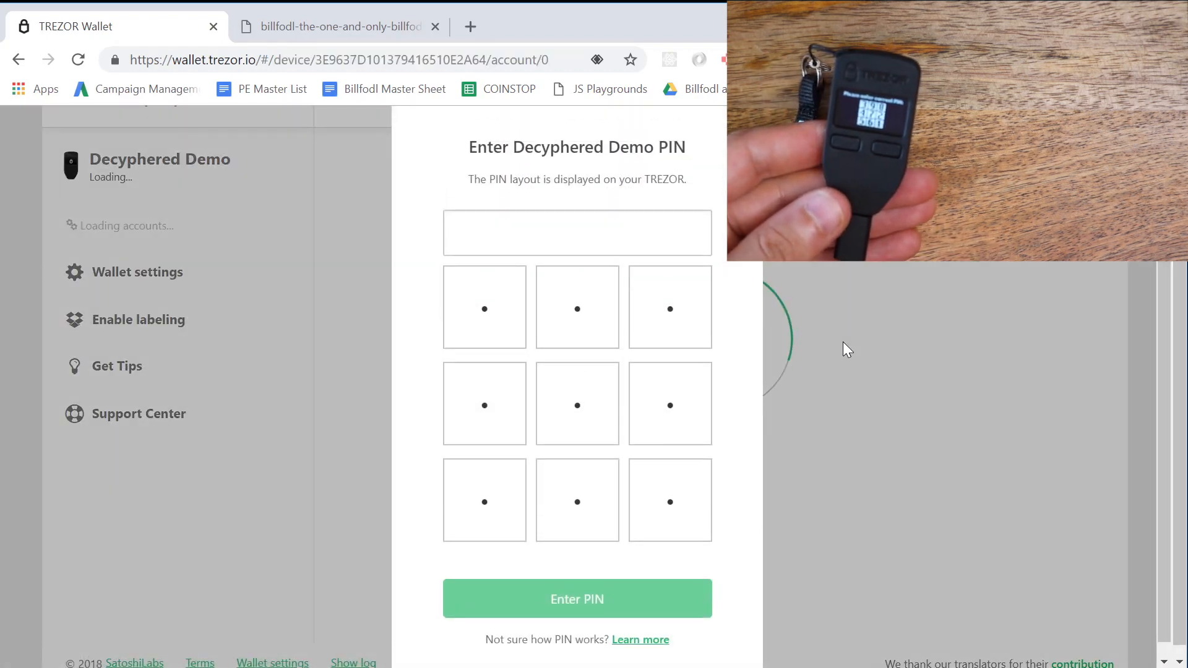
Submit a wrong PIN once, then enter and submit the correct four-digit PIN on the grid
click(576, 599)
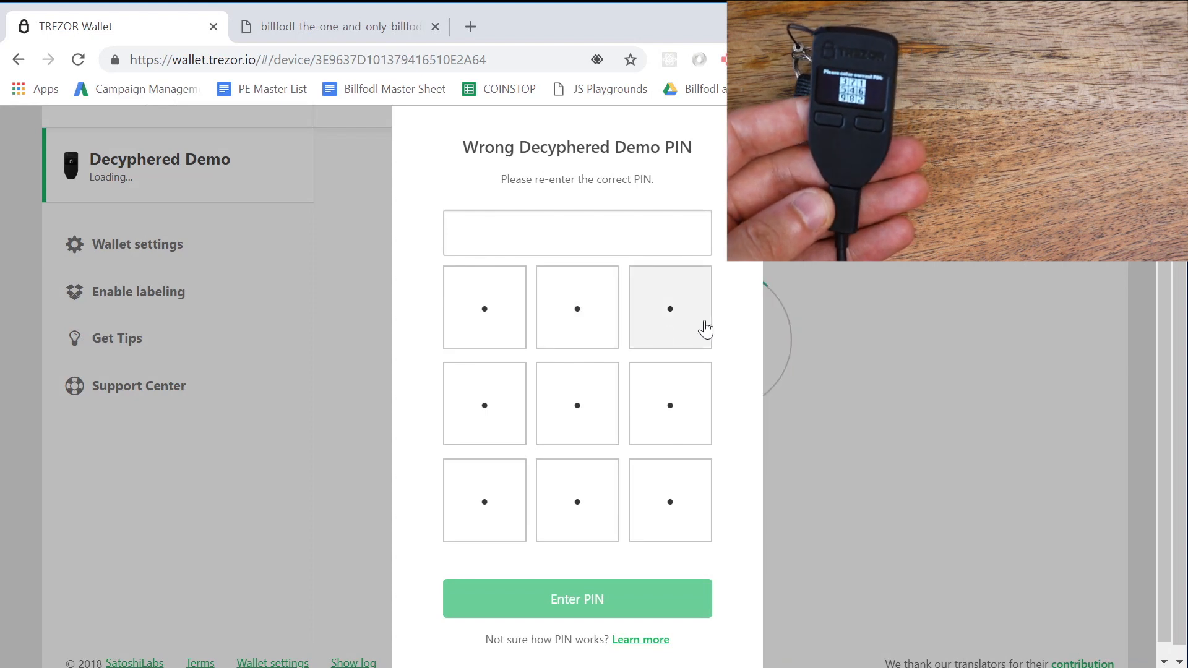
click(670, 307)
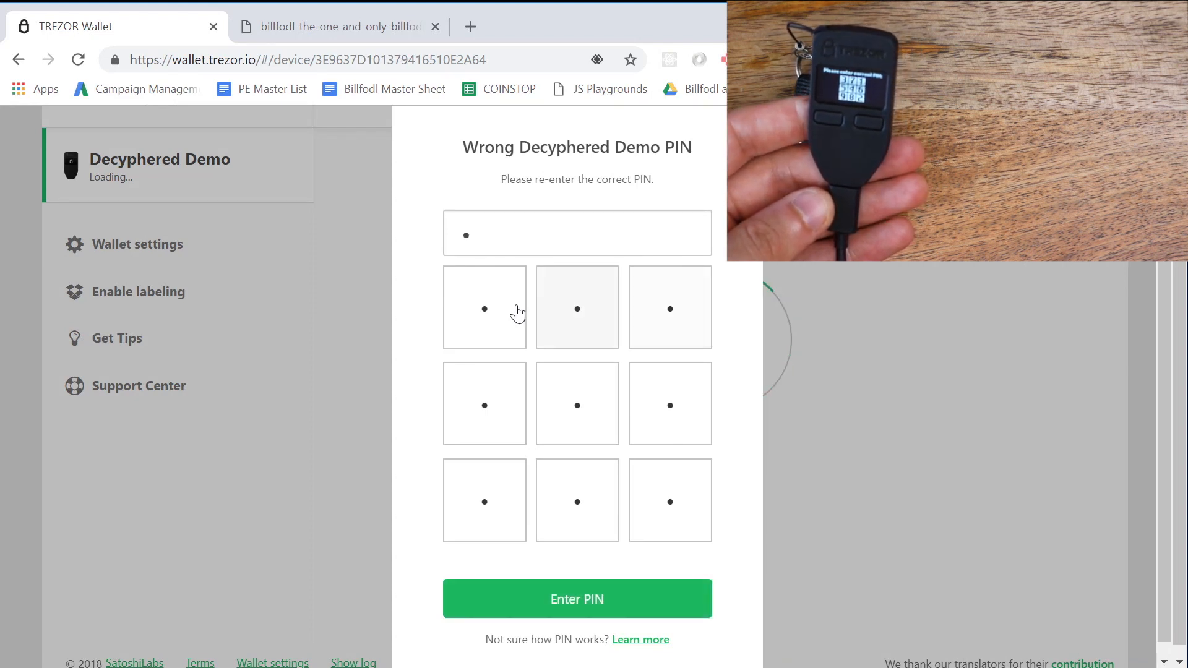
click(484, 402)
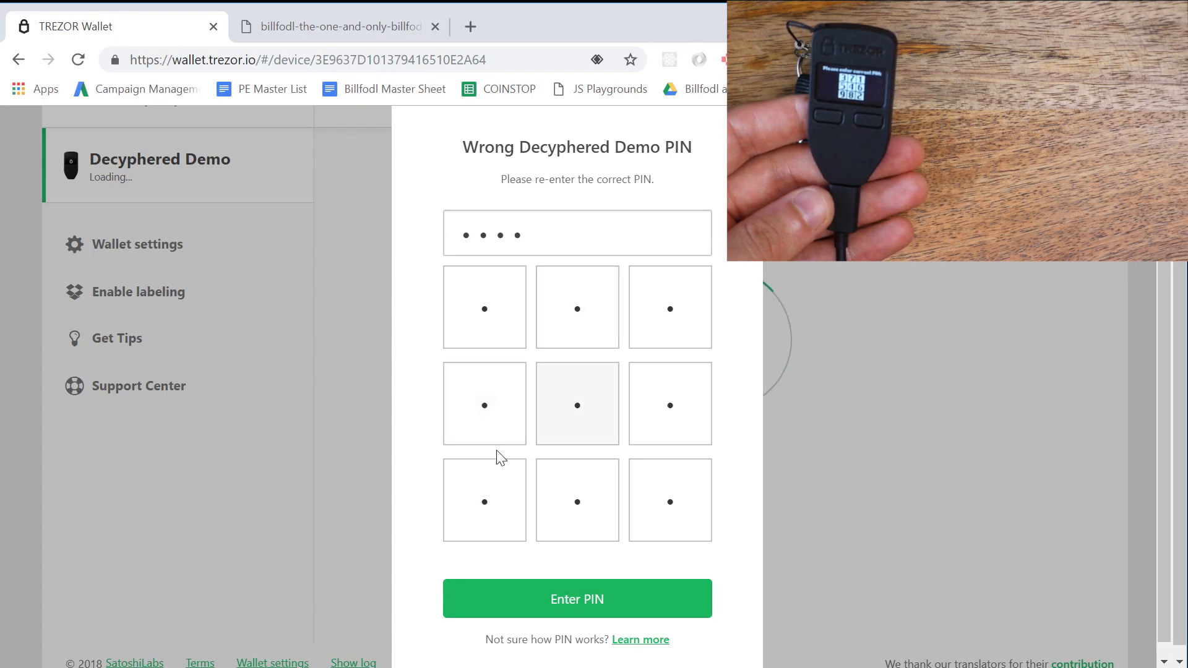
click(577, 599)
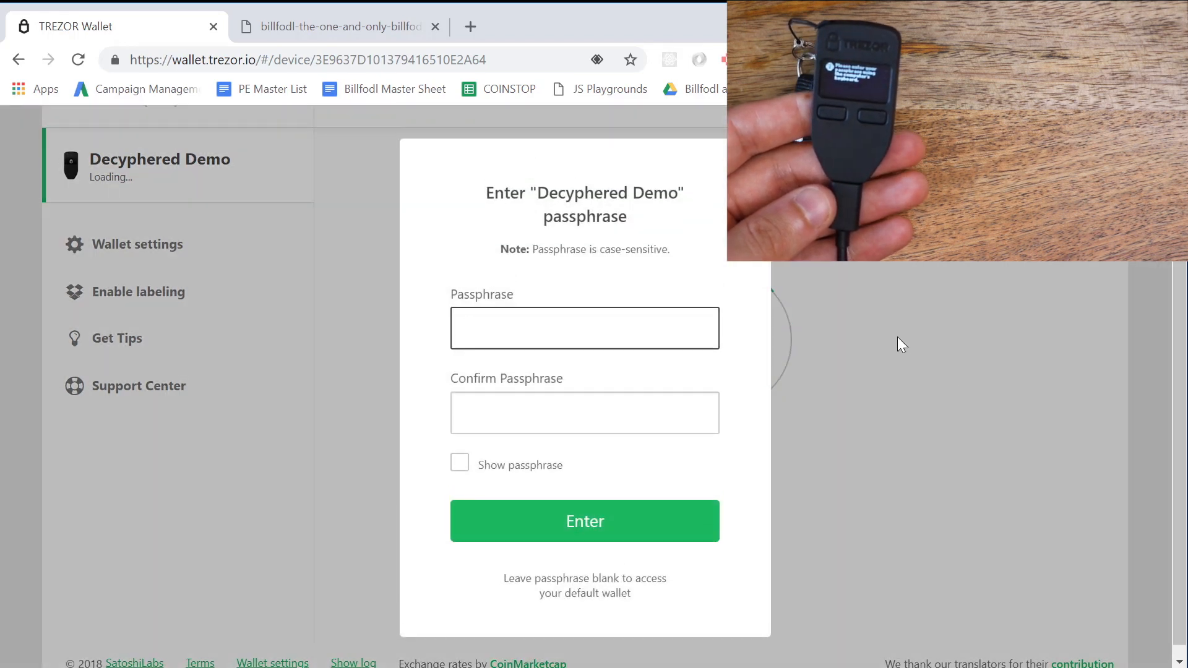
Enter the passphrase in both fields, reveal it to verify, and submit to load the hidden wallet
click(583, 328)
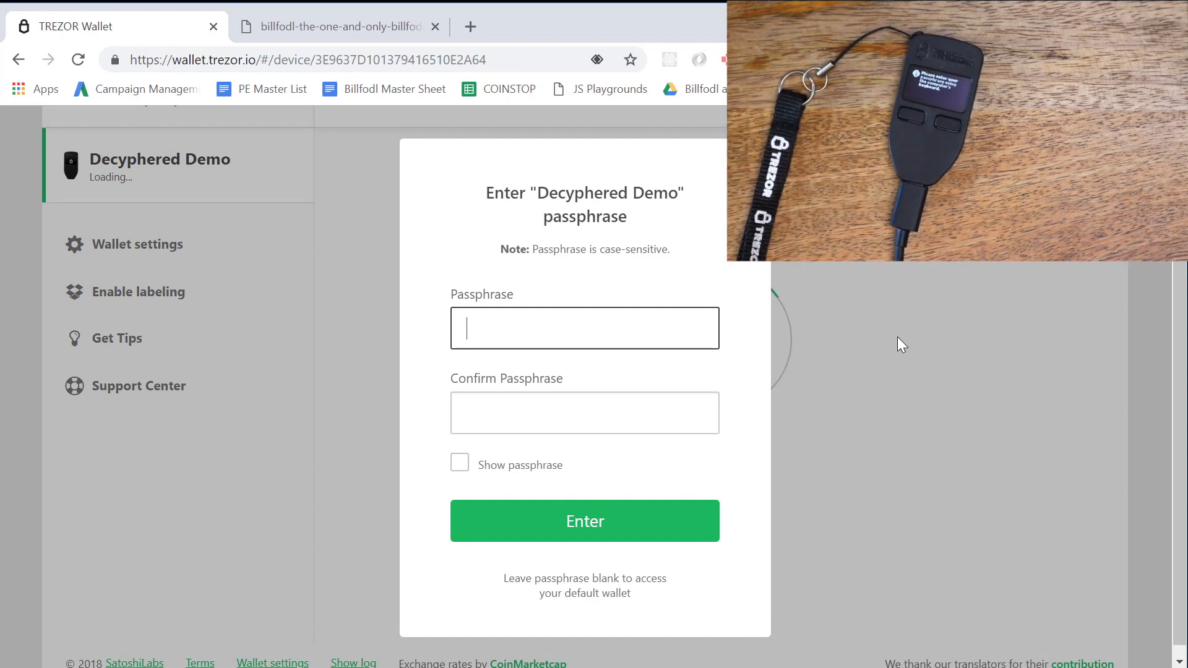
text(a)
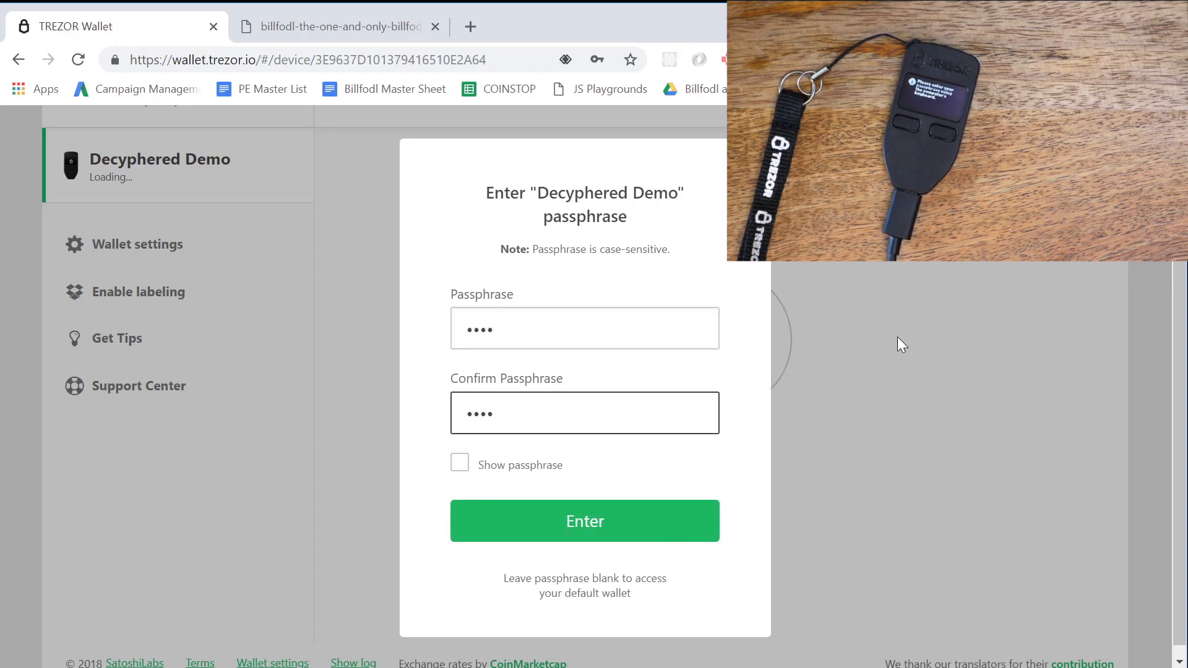
click(459, 463)
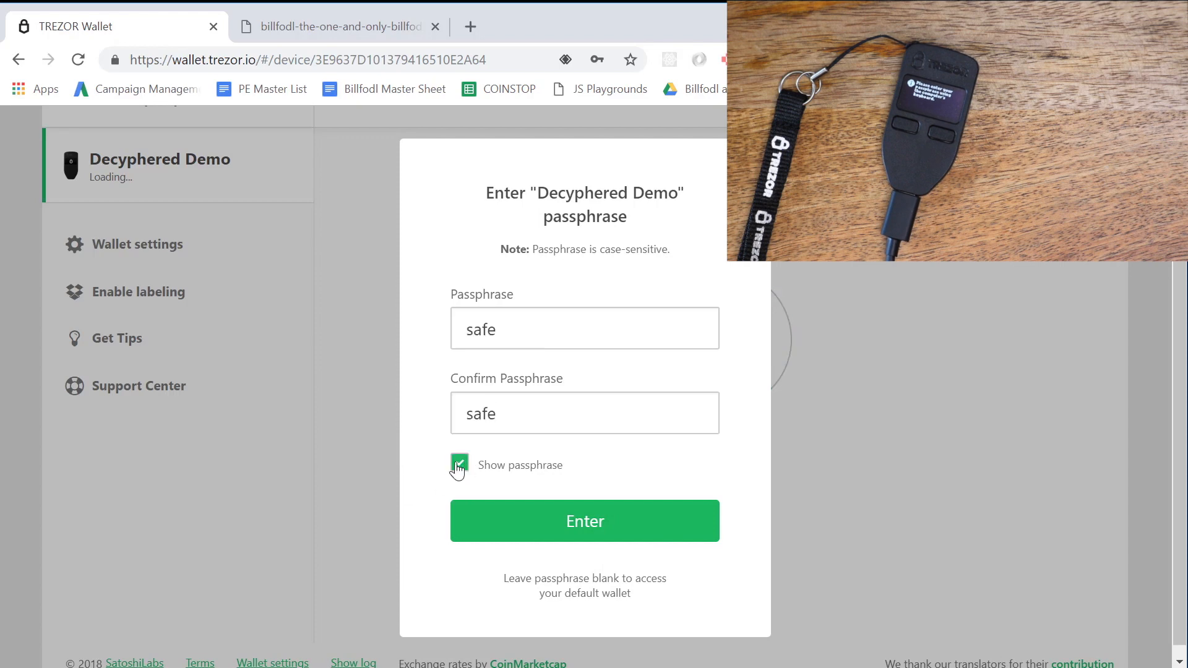
click(584, 521)
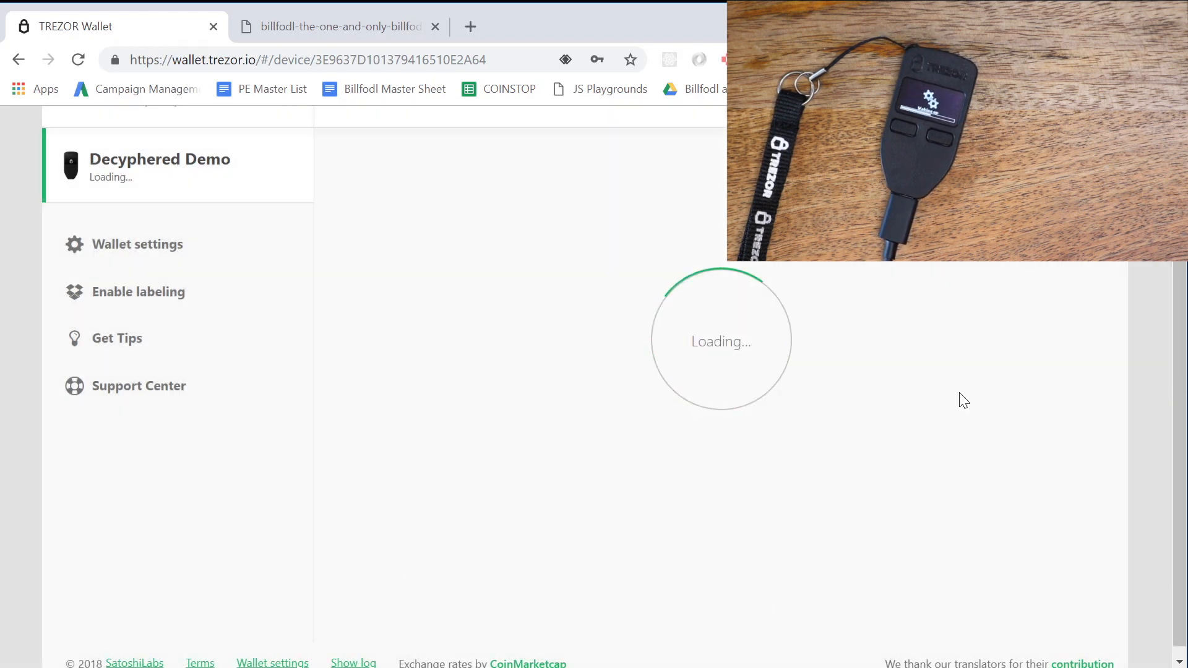